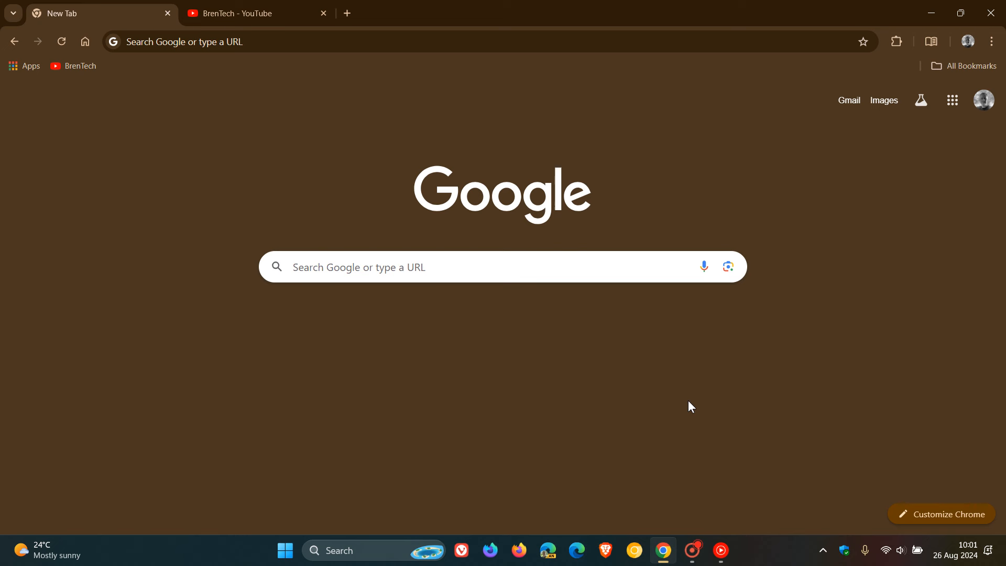
mouse_move(726, 389)
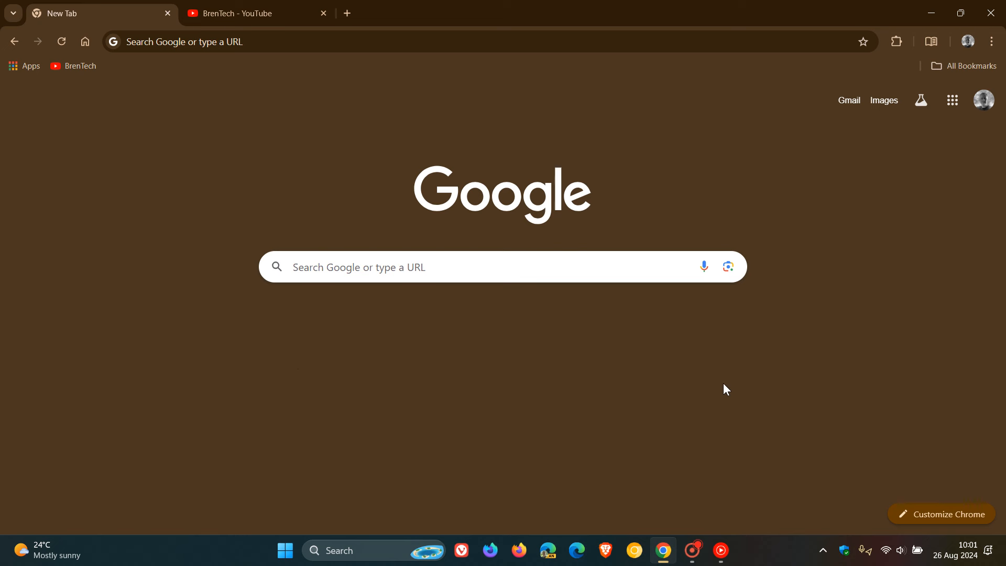
mouse_move(250, 309)
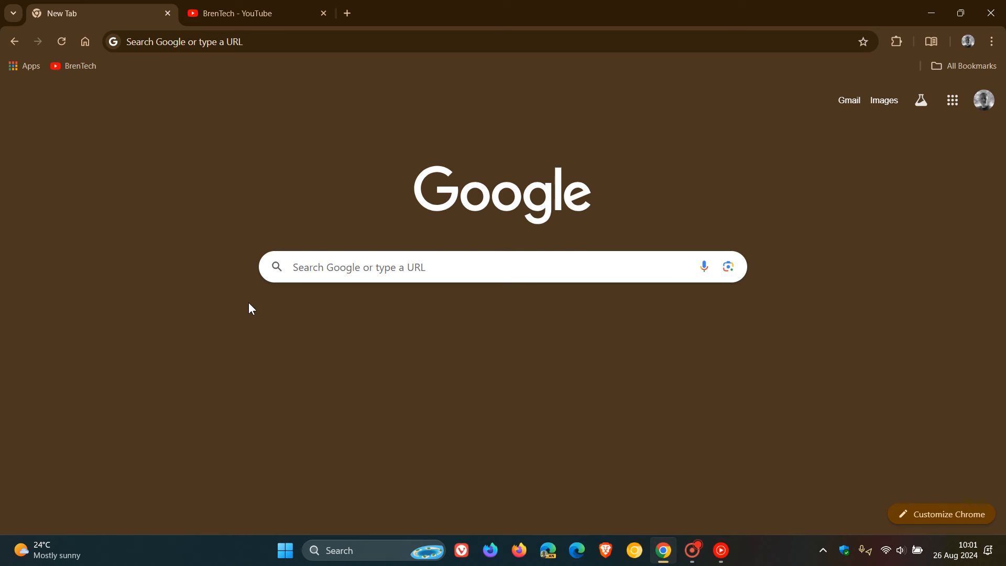
mouse_move(588, 394)
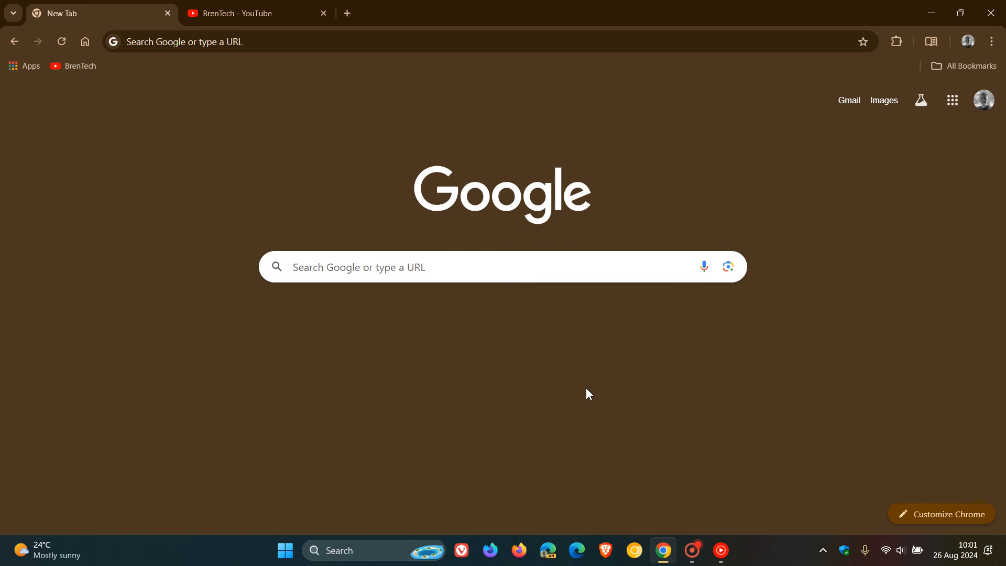
mouse_move(589, 373)
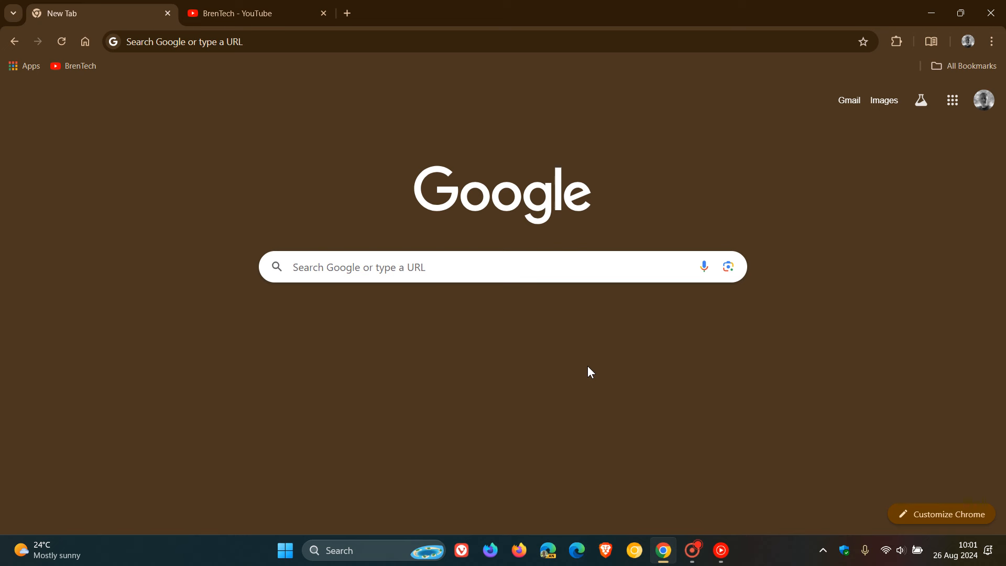
mouse_move(240, 152)
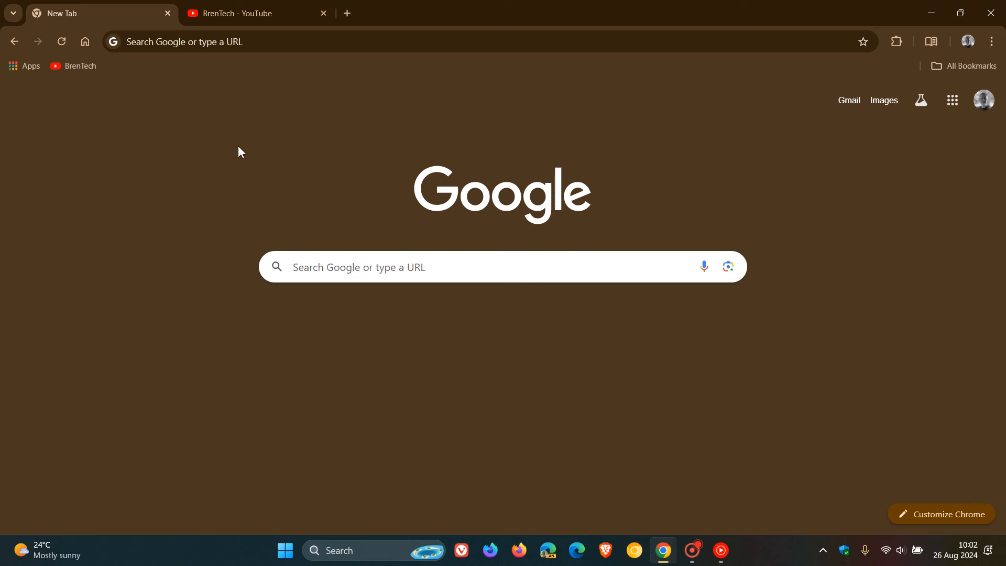
Step: Start a Google Lens search of the New Tab page from its context menu
right_click(239, 148)
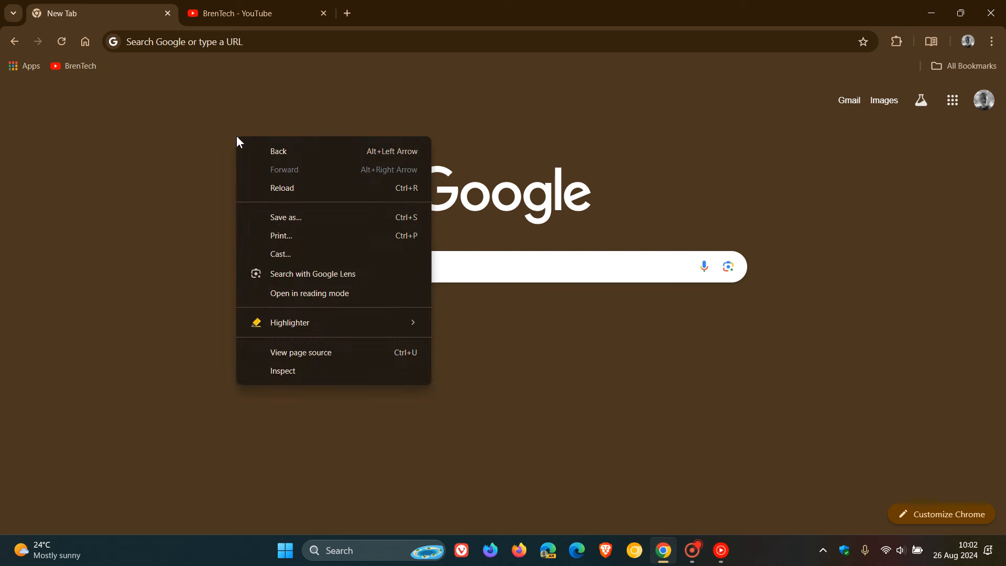
mouse_move(305, 275)
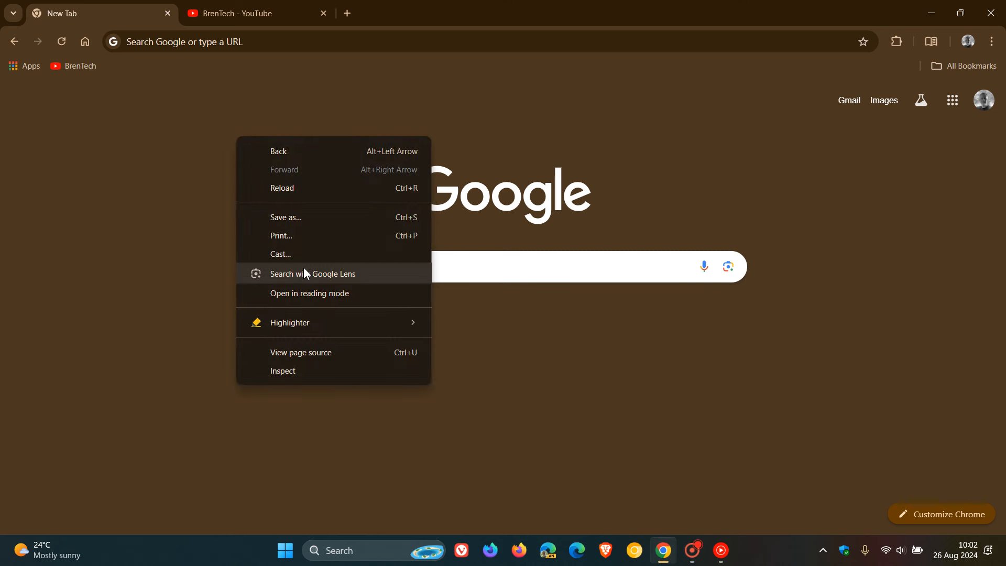
mouse_move(369, 277)
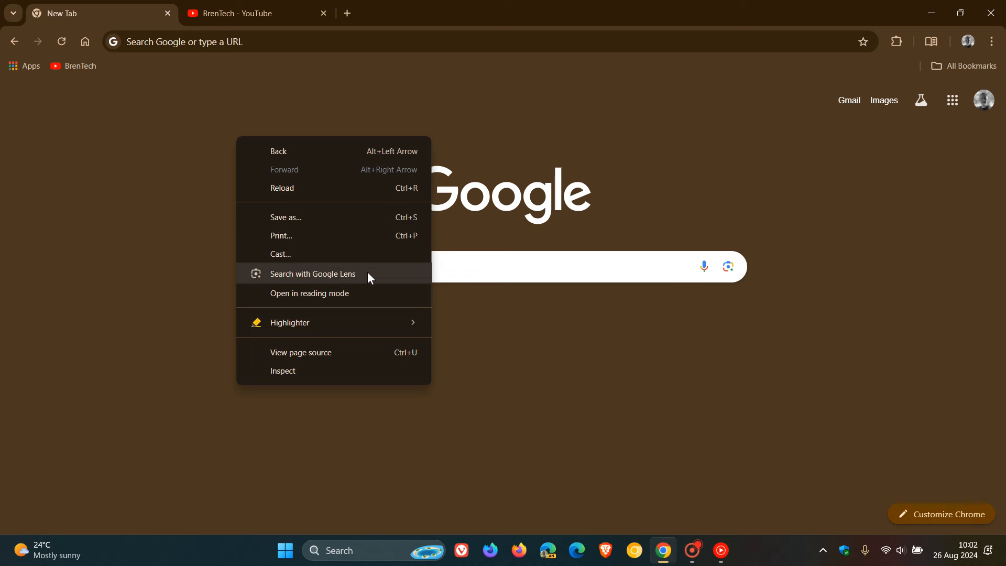
left_click(312, 274)
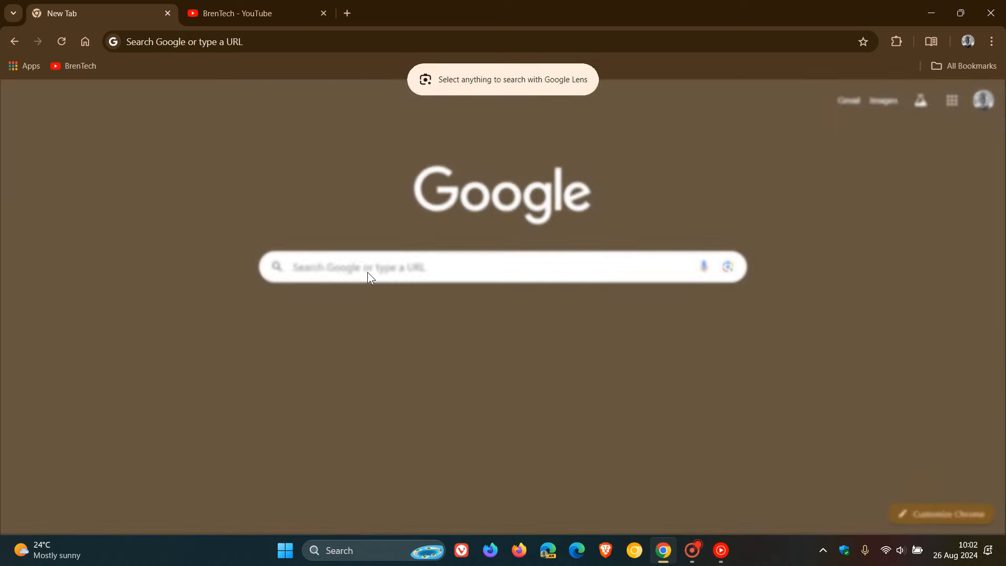
Step: Select the Google logo in the Lens overlay to search it
left_click(727, 266)
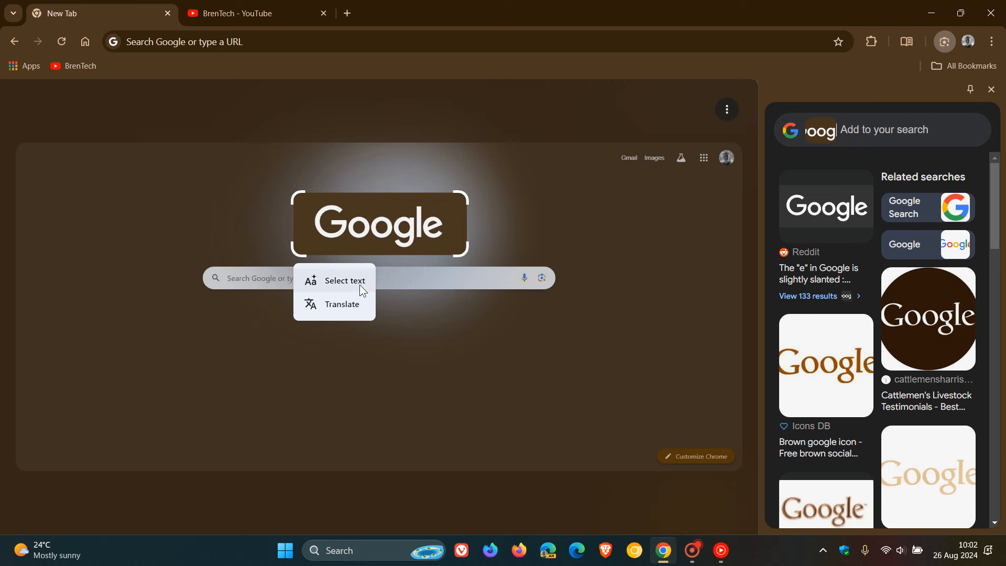
mouse_move(354, 283)
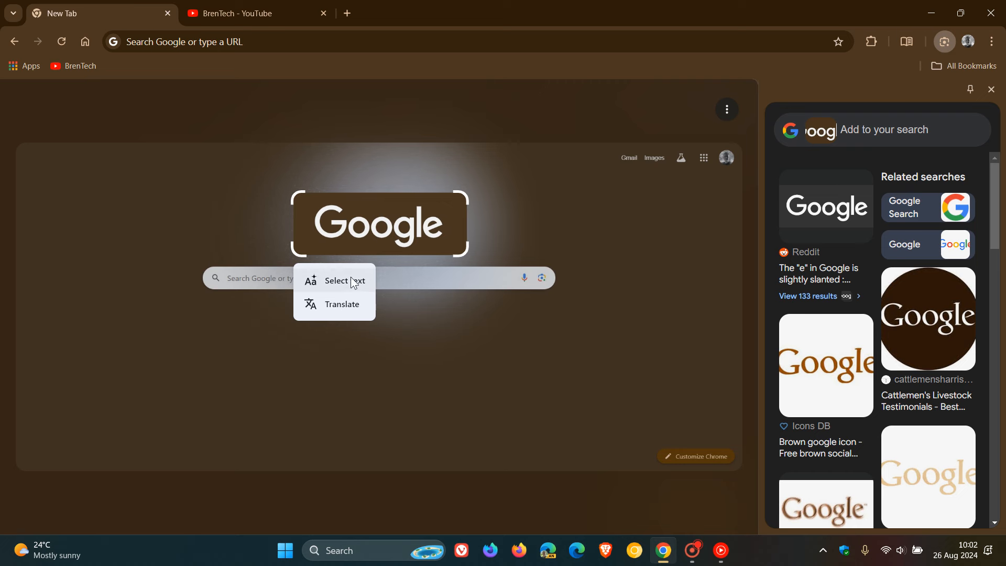
mouse_move(344, 311)
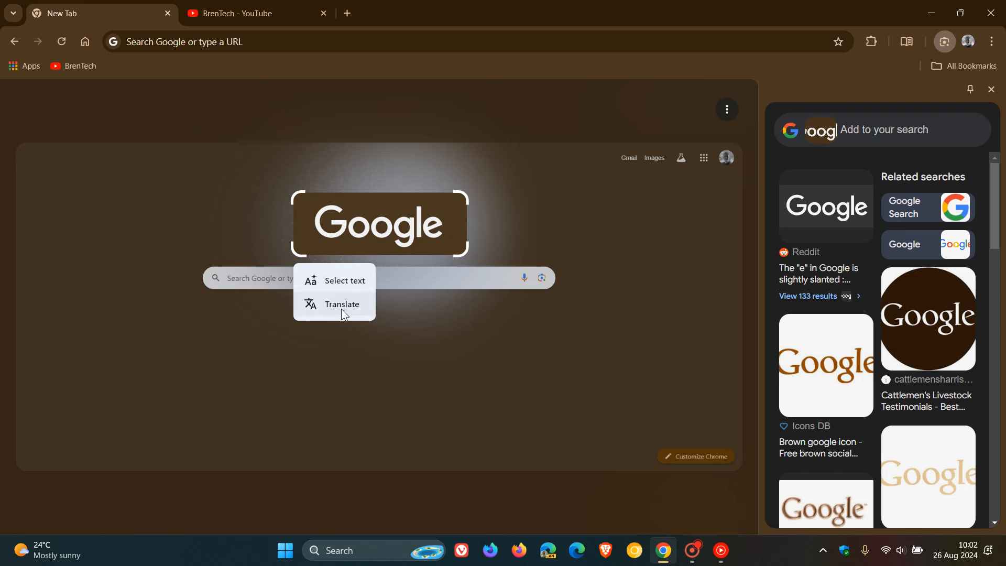
mouse_move(830, 294)
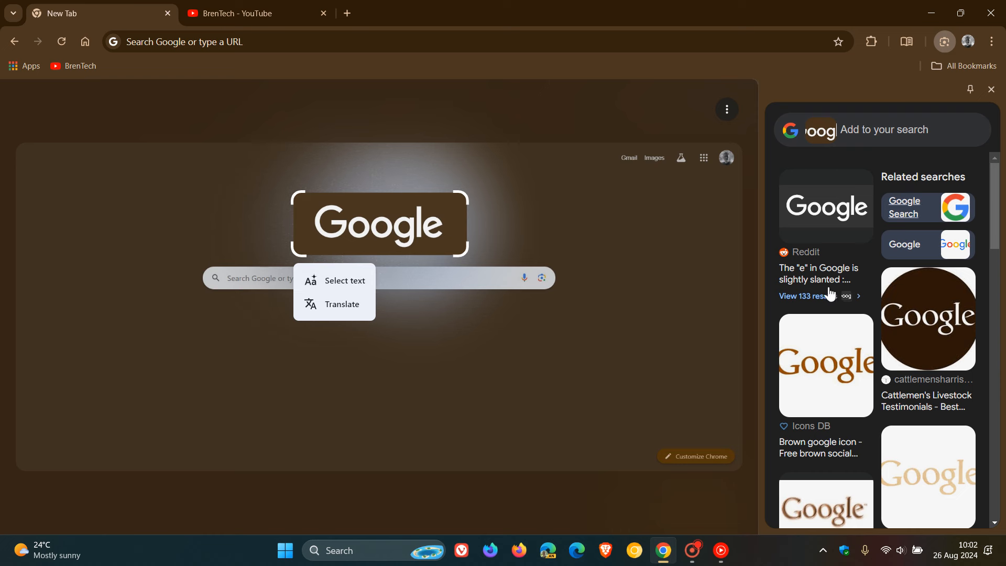
mouse_move(878, 211)
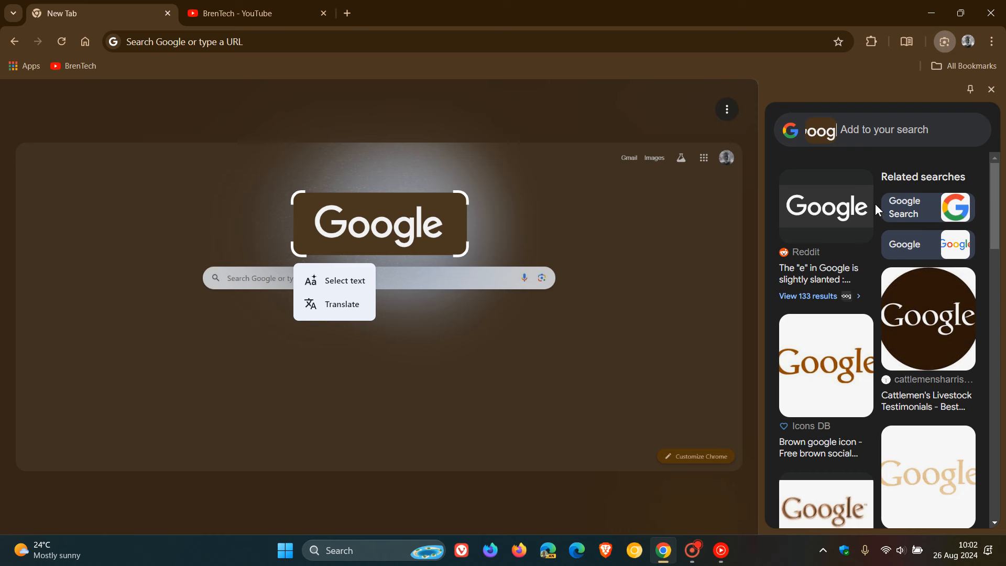
mouse_move(895, 384)
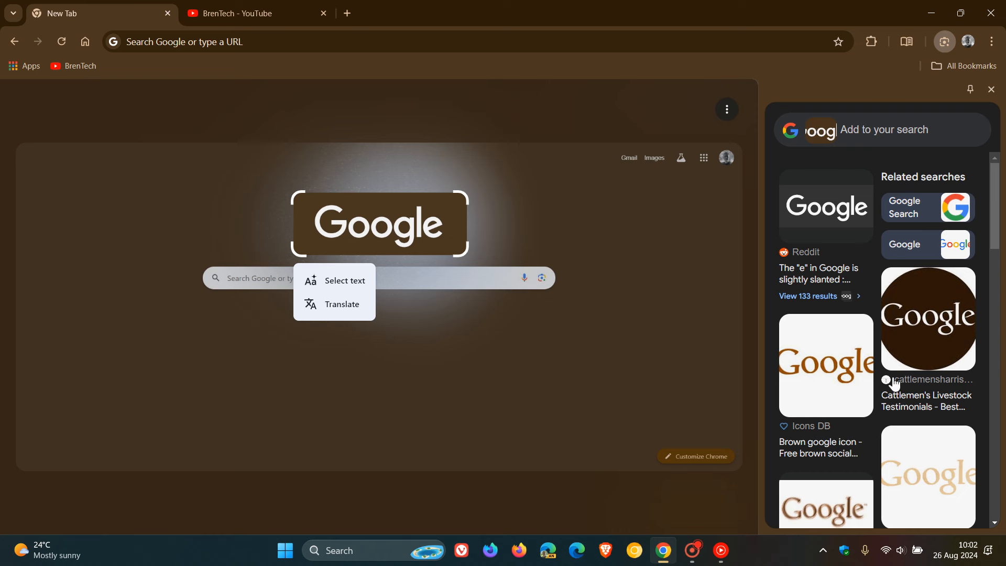
mouse_move(743, 246)
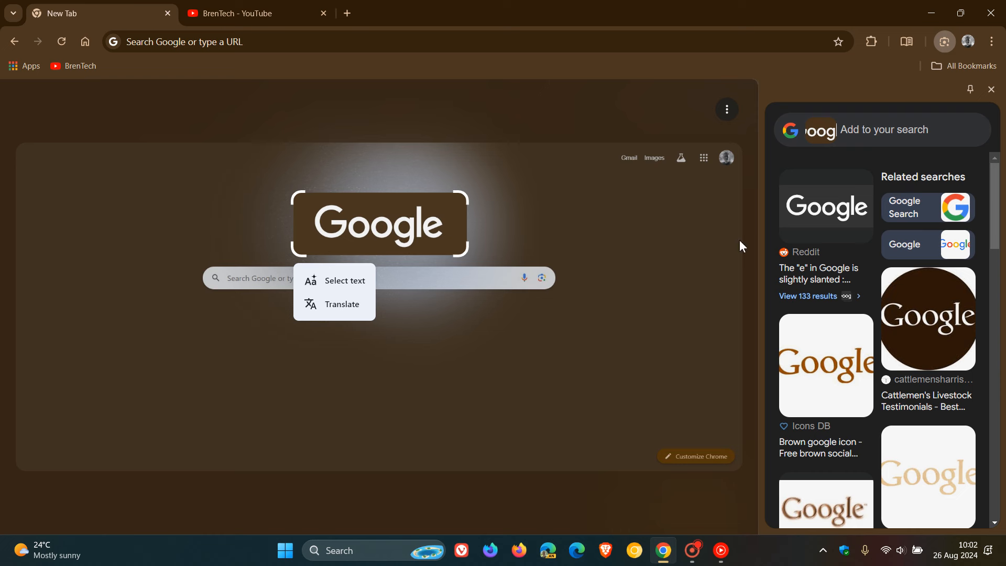
mouse_move(991, 106)
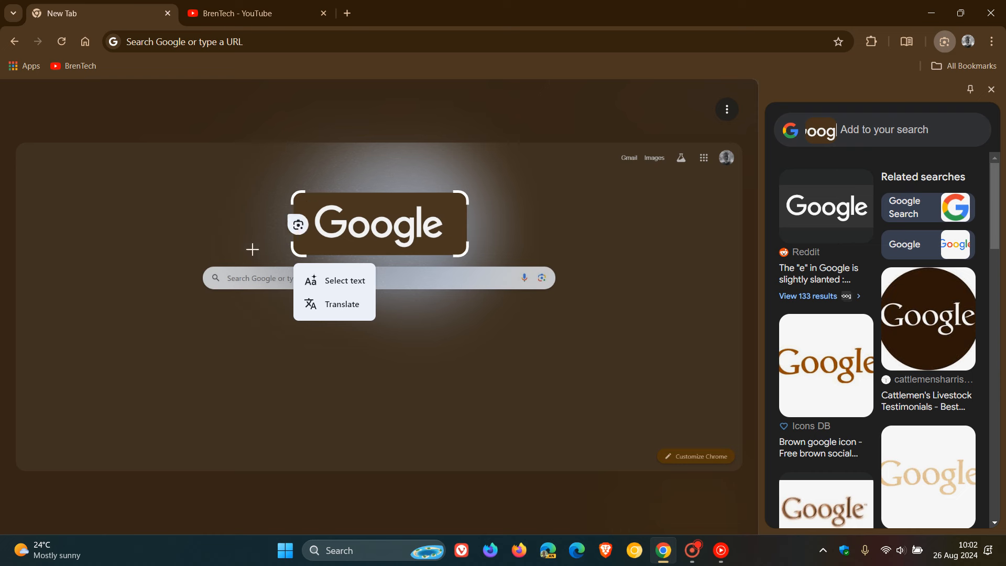
mouse_move(654, 344)
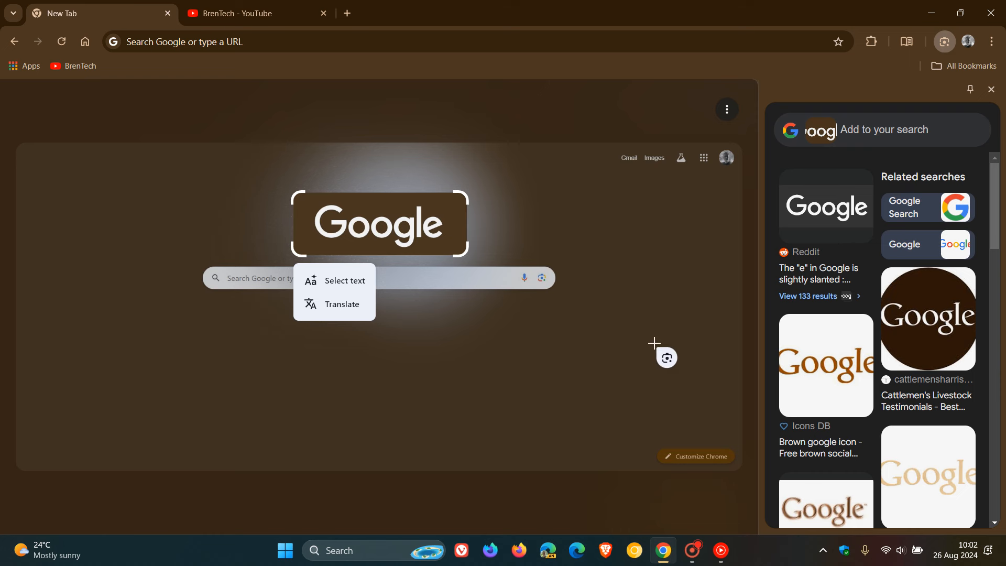
mouse_move(630, 321)
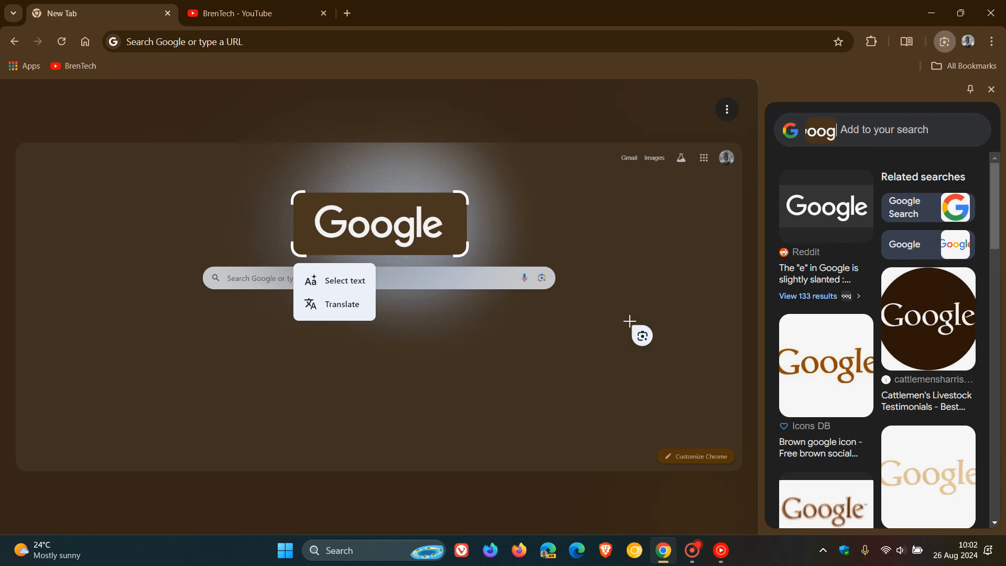
mouse_move(451, 396)
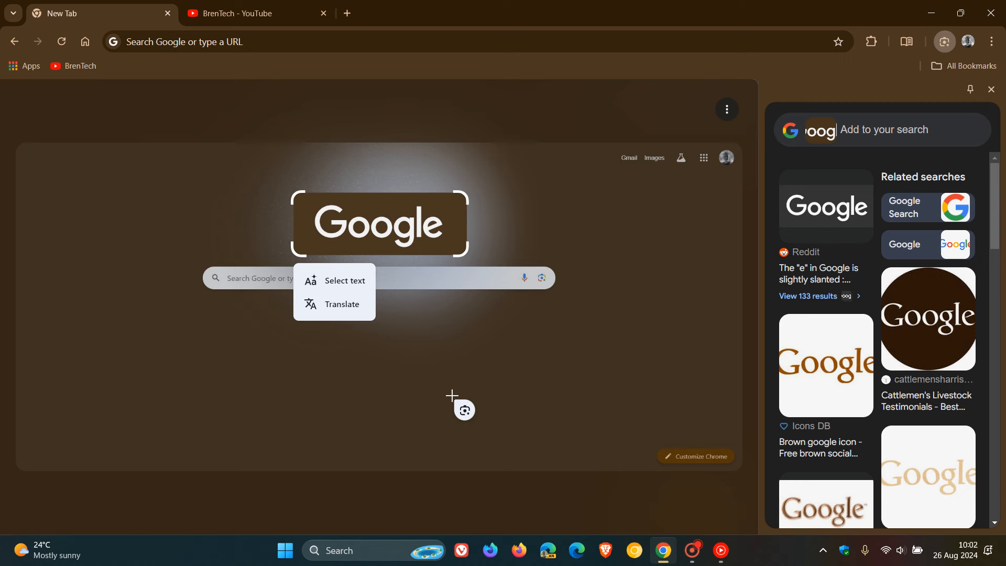
mouse_move(391, 242)
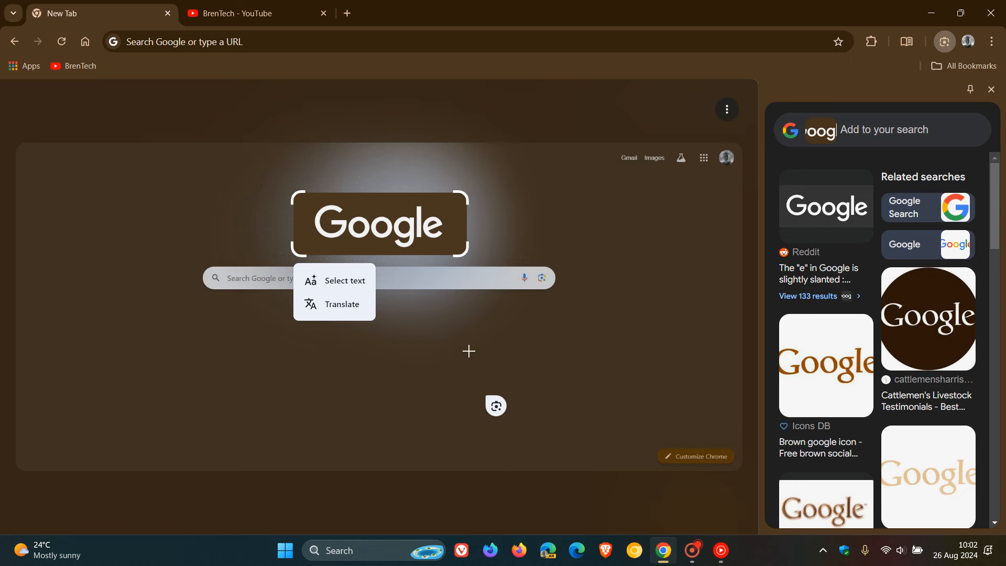
mouse_move(486, 330)
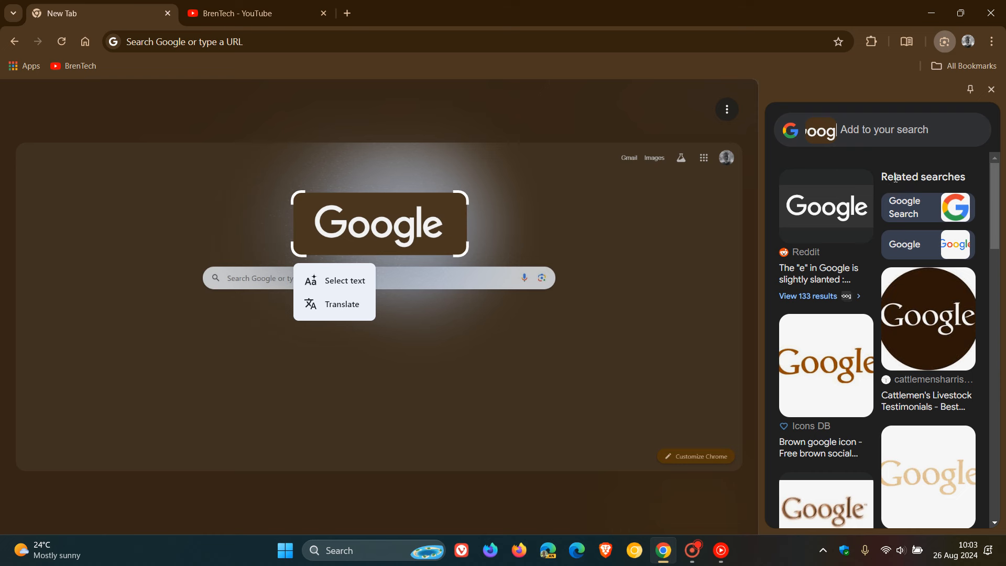
mouse_move(546, 175)
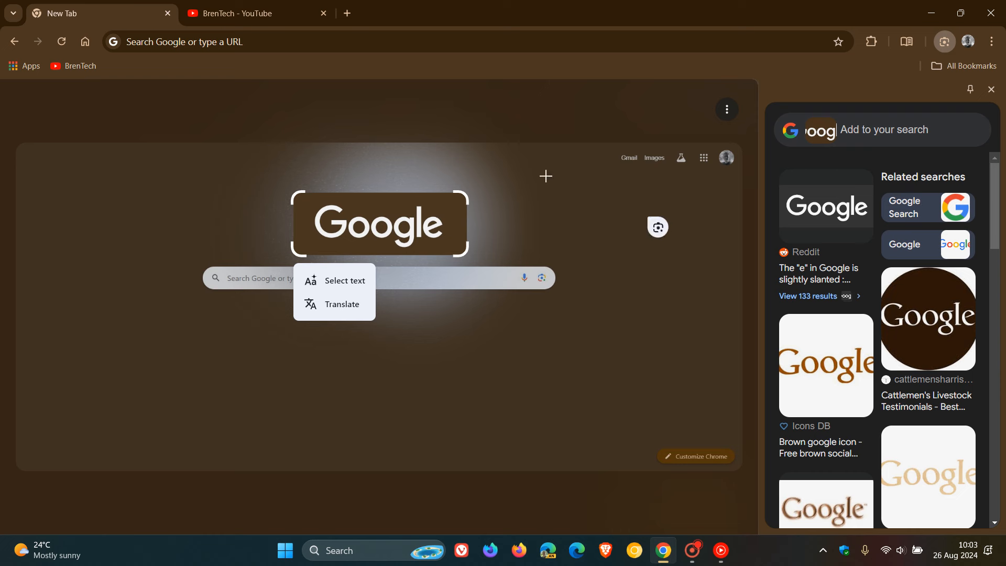
mouse_move(629, 320)
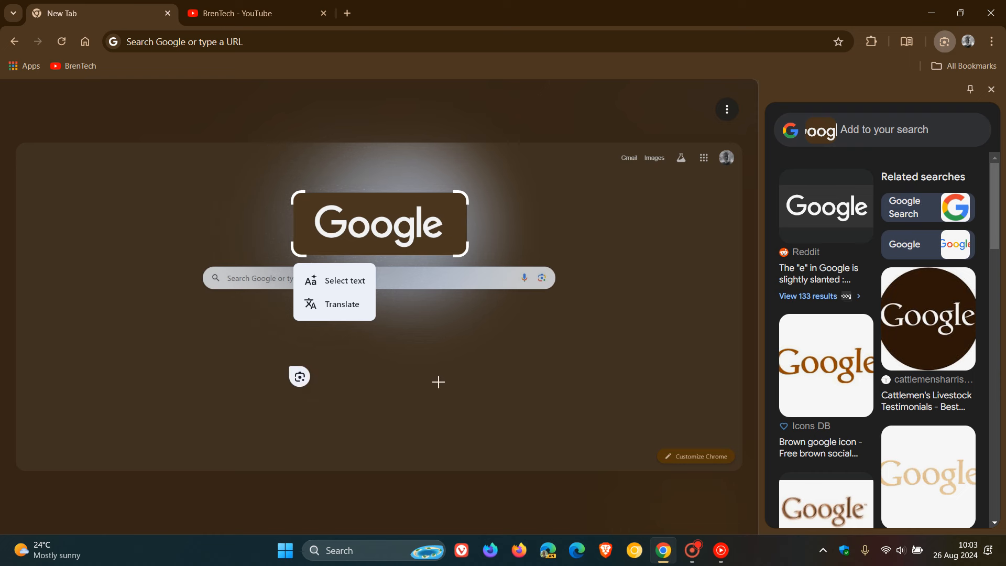
mouse_move(471, 361)
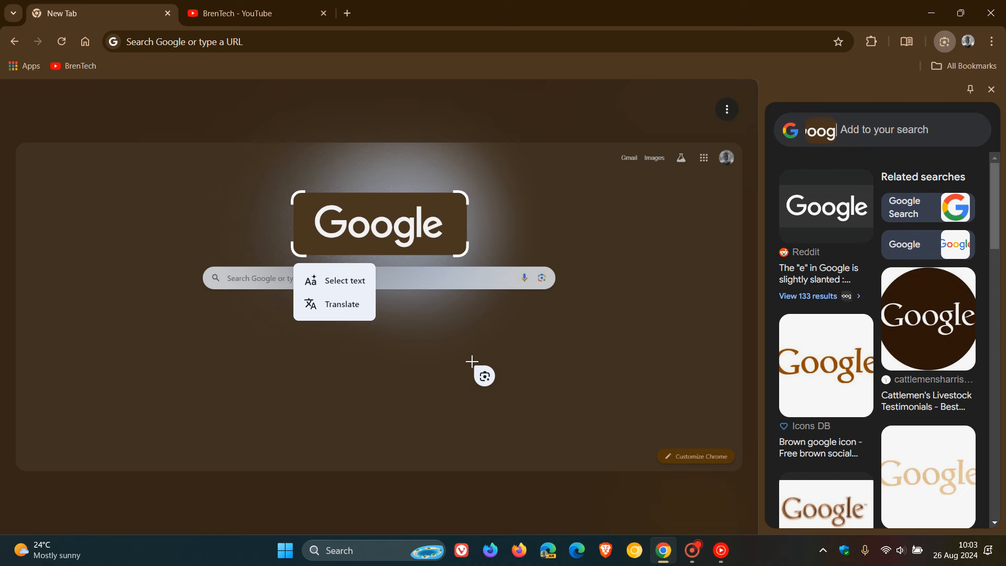
mouse_move(992, 89)
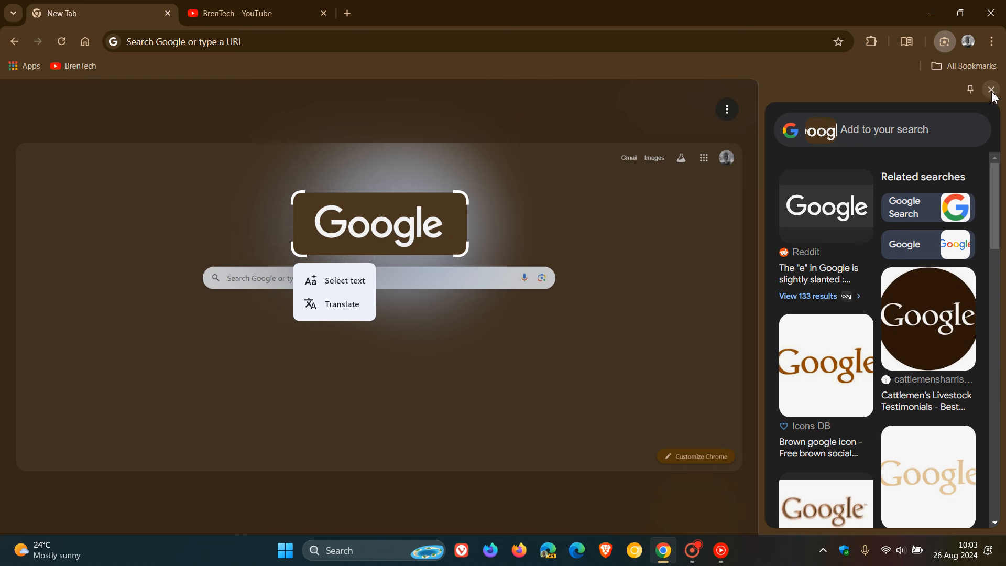
mouse_move(992, 89)
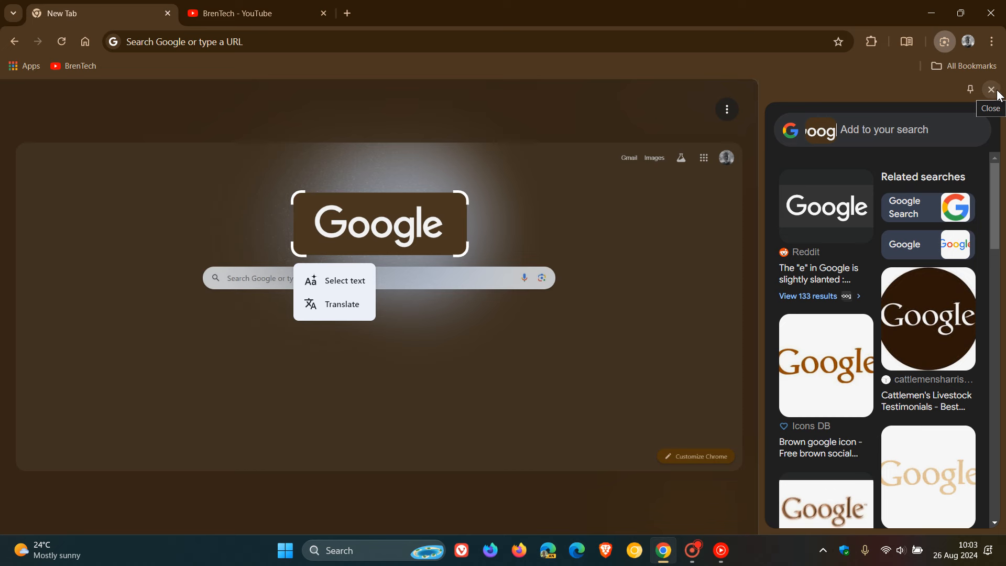
Step: Close the Lens results side panel
left_click(993, 90)
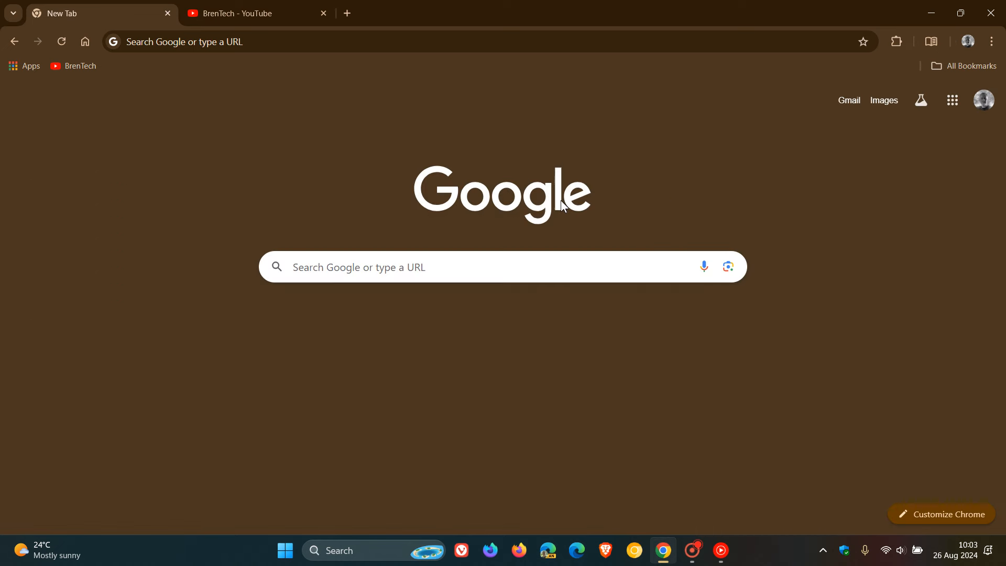
mouse_move(560, 375)
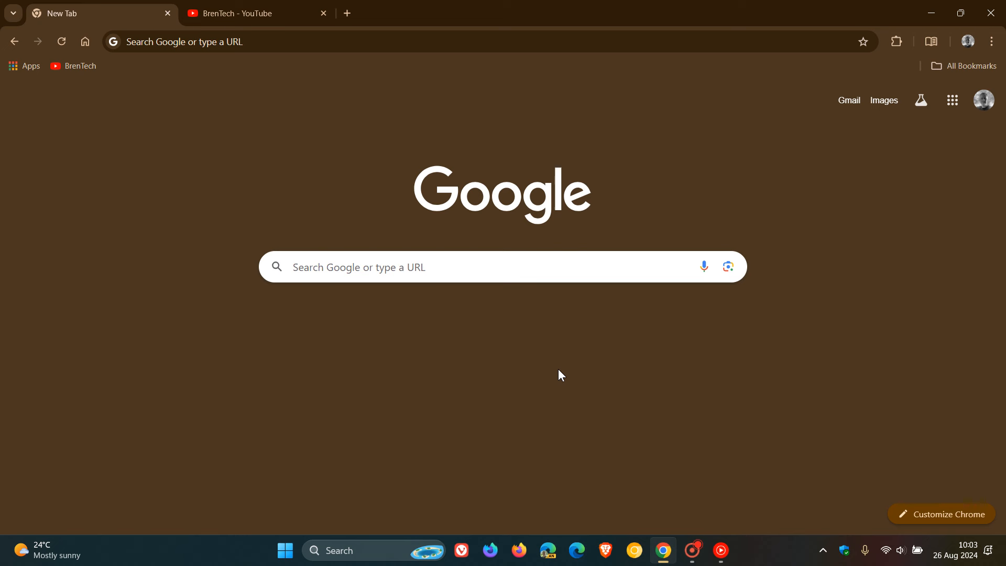
mouse_move(294, 74)
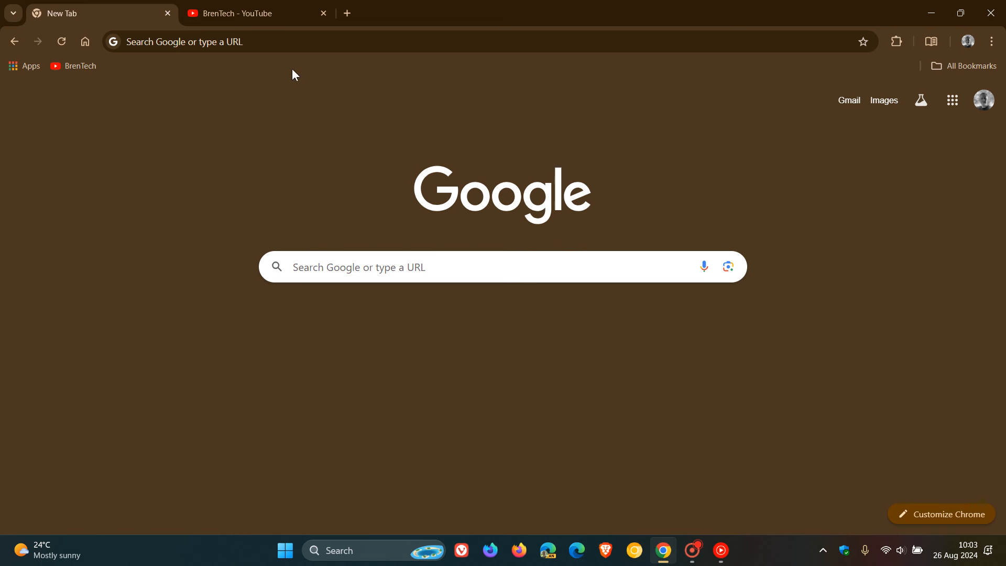
Step: Go to chrome://flags from the address bar
left_click(450, 41)
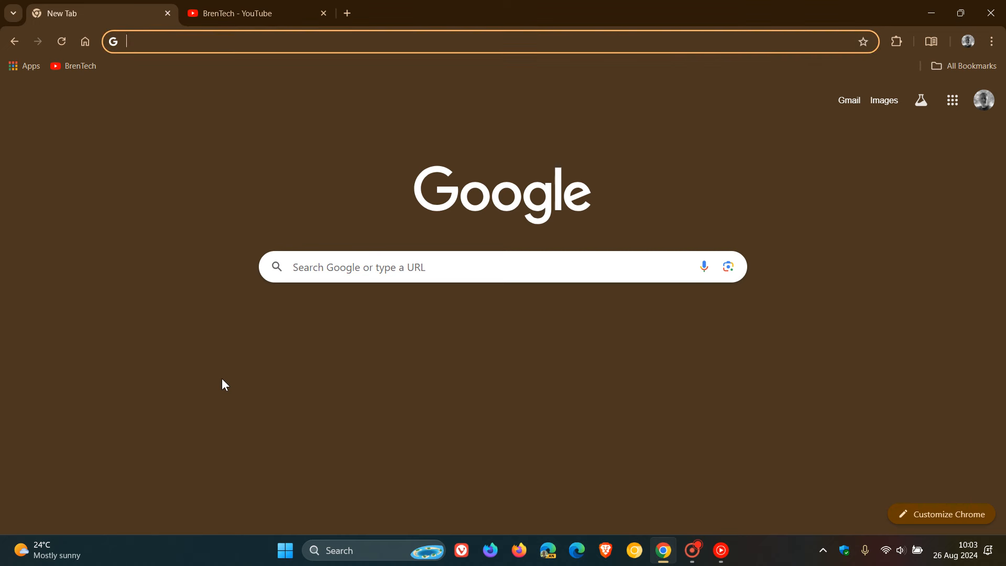
type("cf")
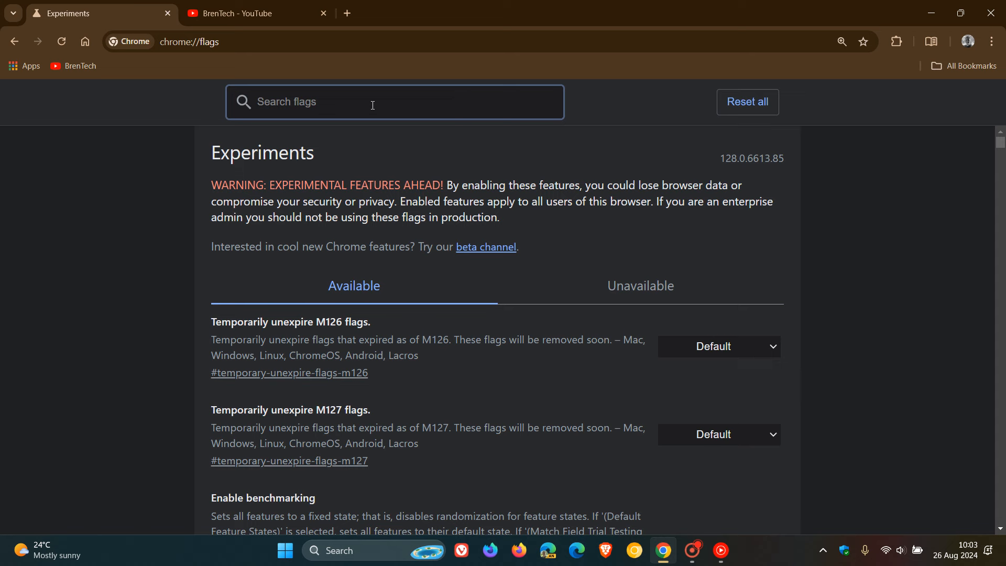
Step: Search flags for 'lens' and set Lens overlay to Disabled
type("len")
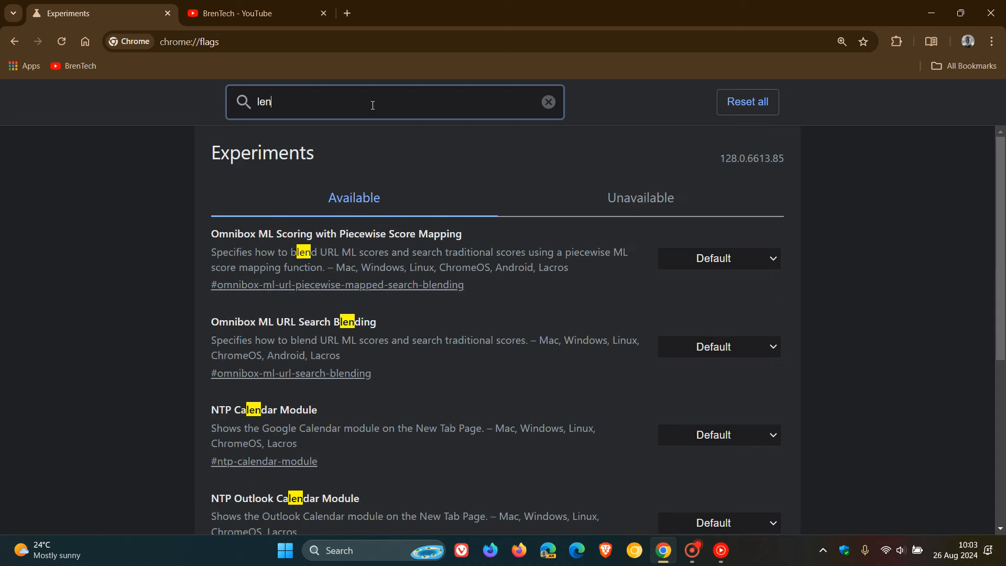
type("s")
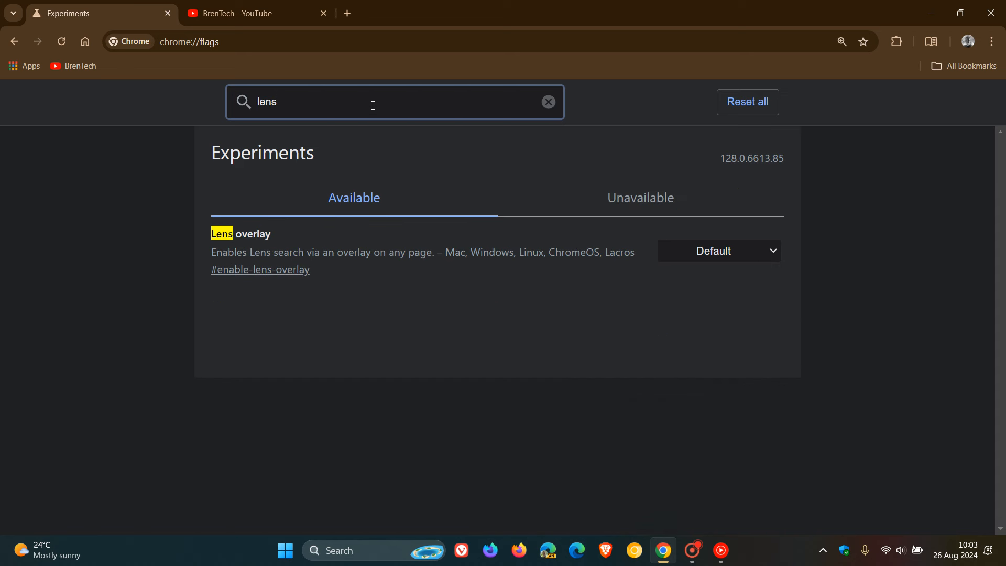
mouse_move(351, 278)
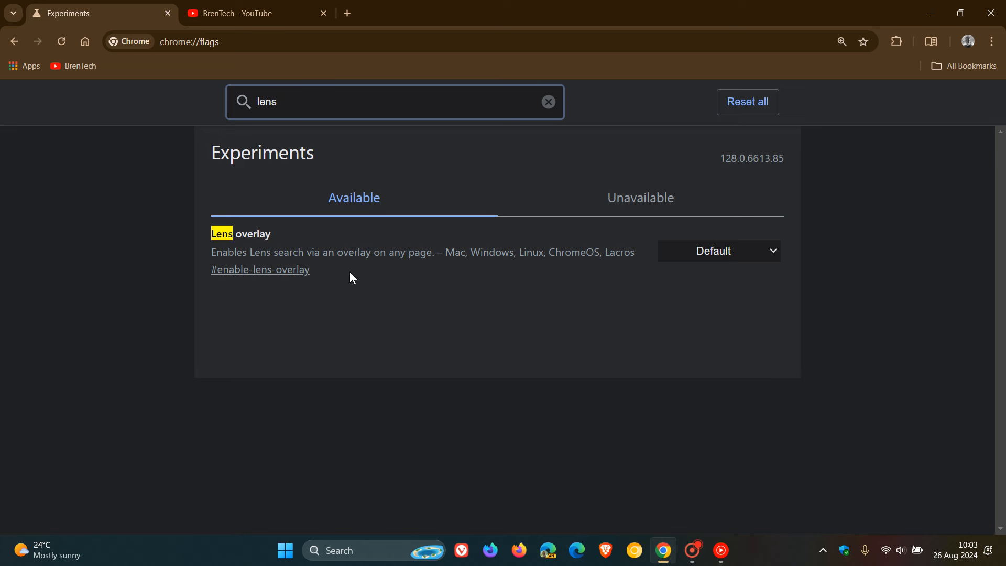
mouse_move(724, 258)
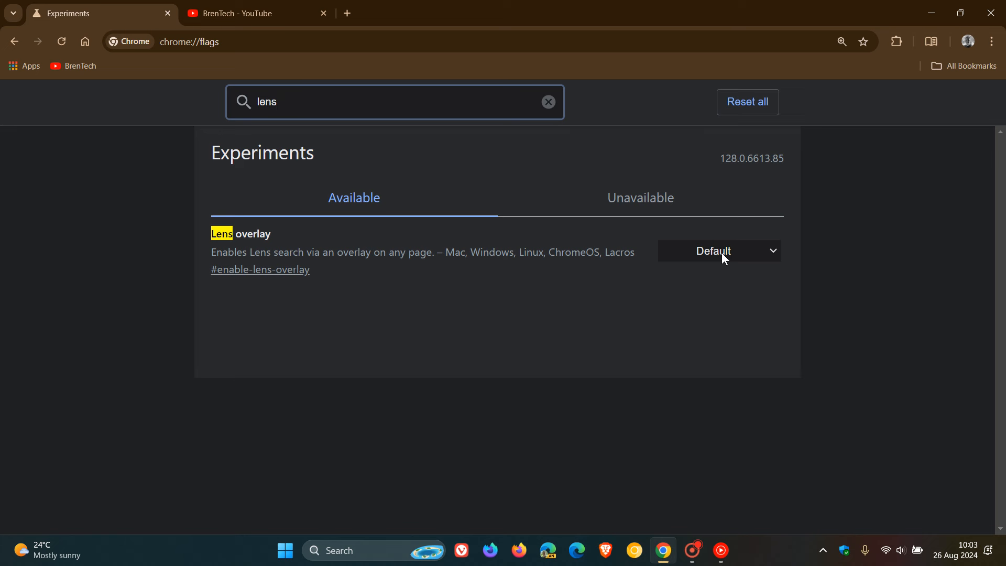
left_click(718, 251)
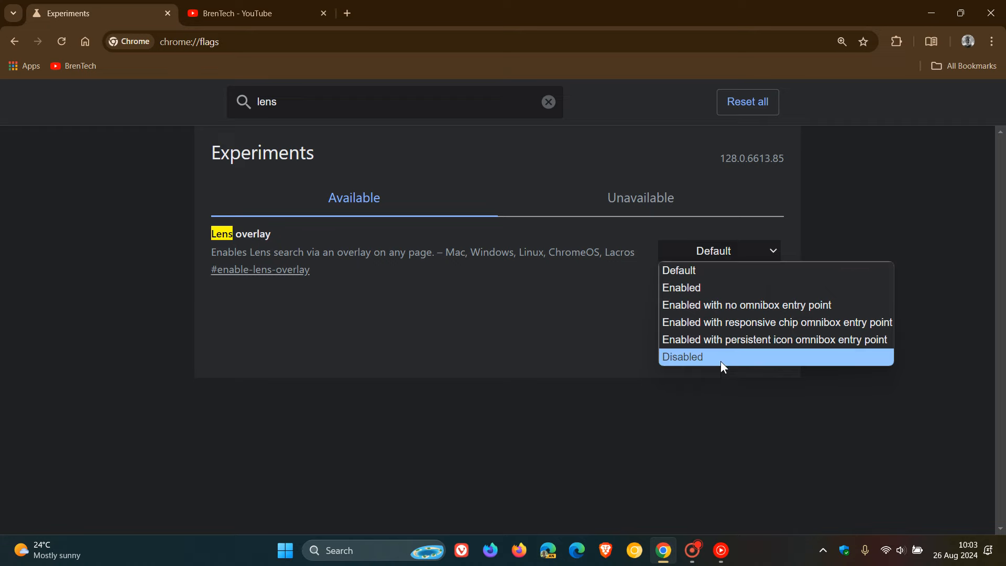
left_click(683, 357)
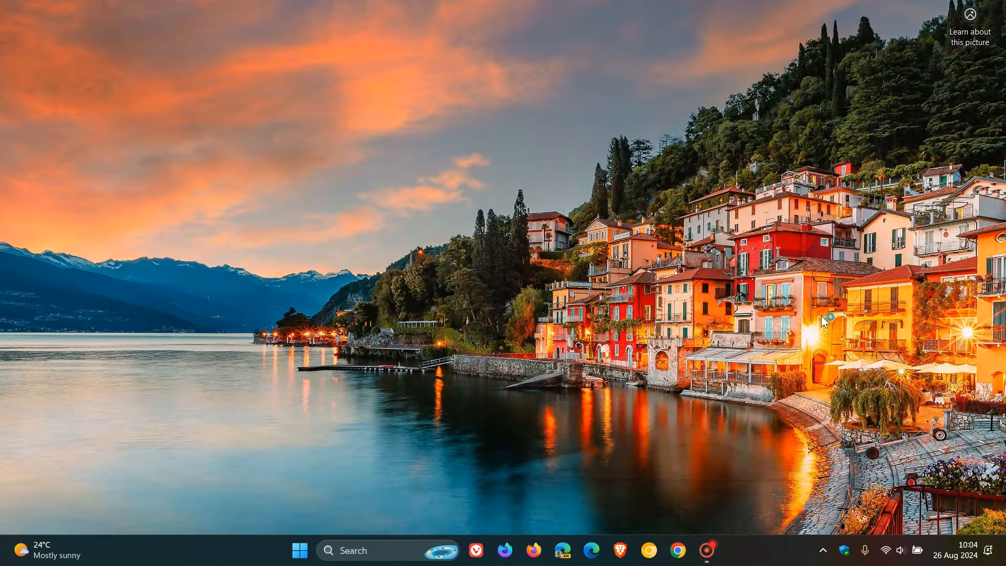
Step: Relaunch Chrome back onto the flags page with Lens overlay Disabled
left_click(663, 550)
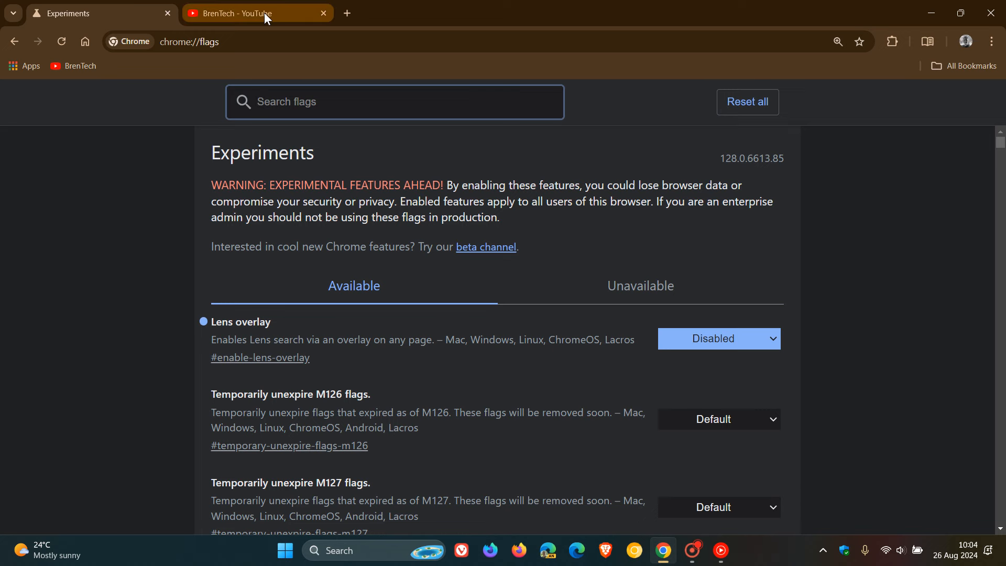
Step: On the BrenTech YouTube tab, search the channel banner image with Google
left_click(250, 13)
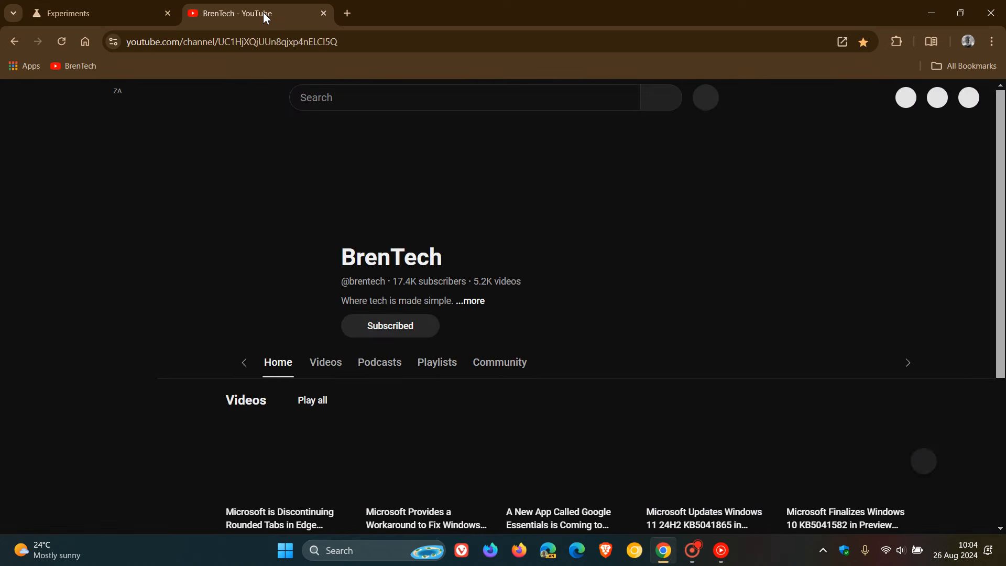
right_click(318, 154)
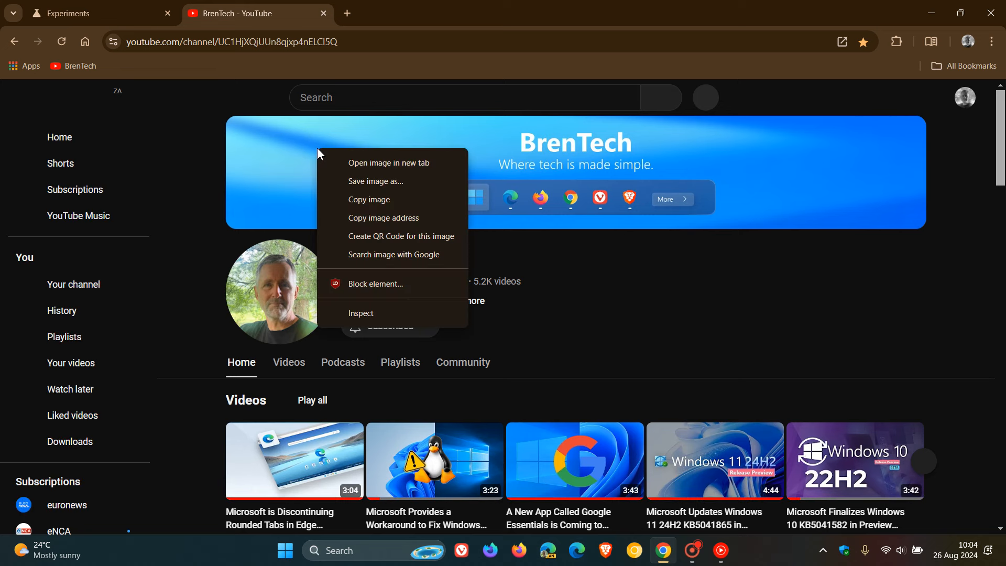
mouse_move(387, 254)
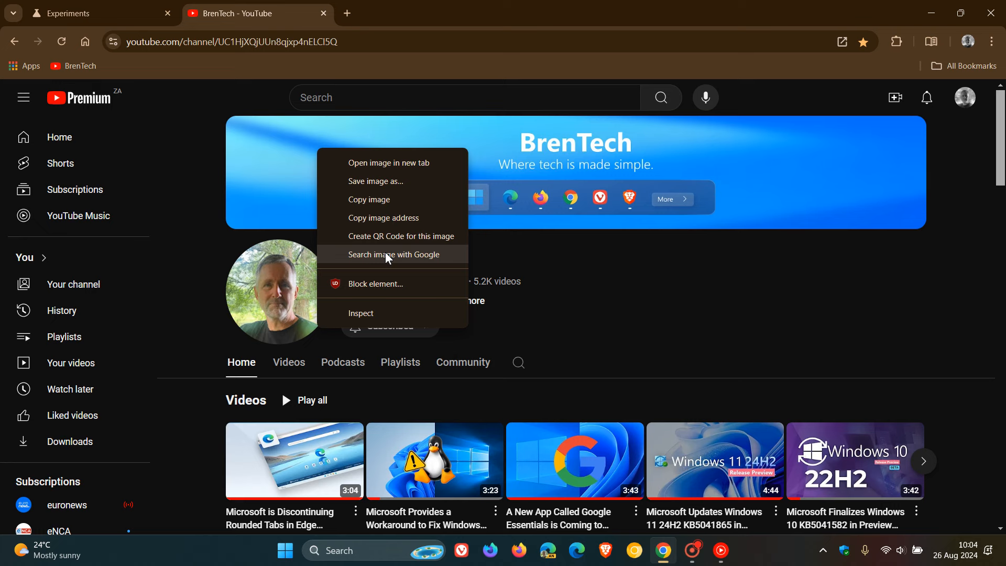
left_click(394, 255)
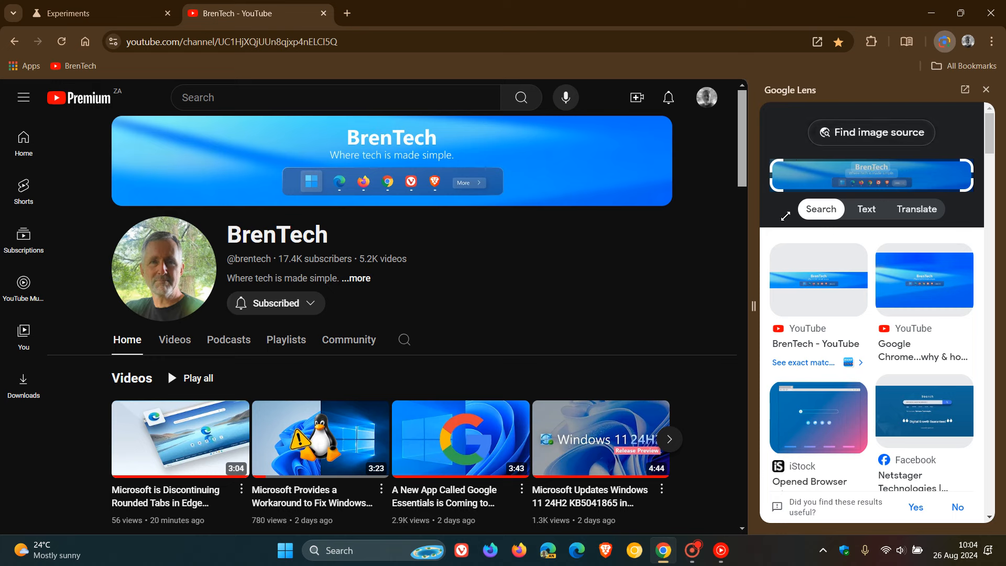
mouse_move(920, 213)
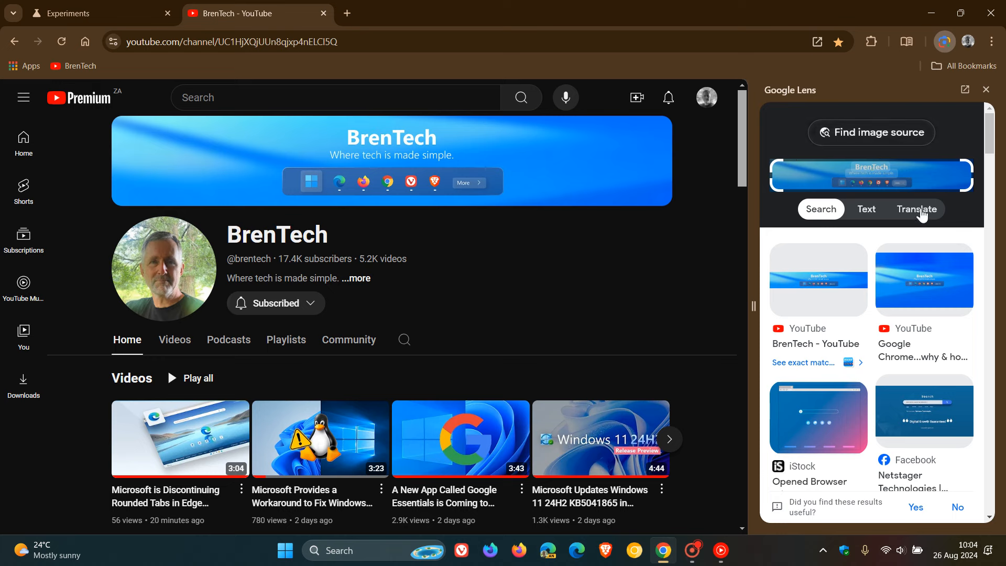
mouse_move(483, 223)
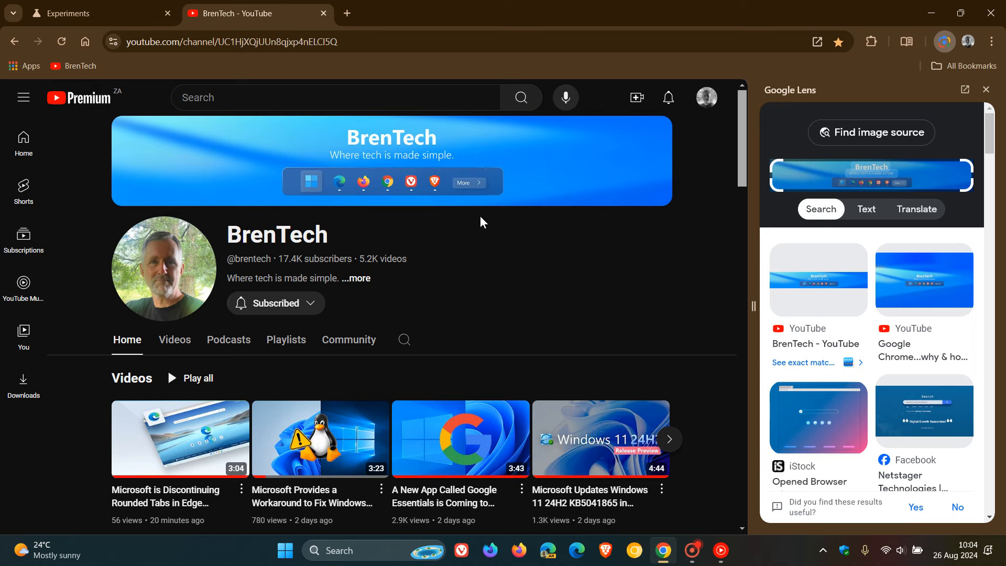
mouse_move(564, 266)
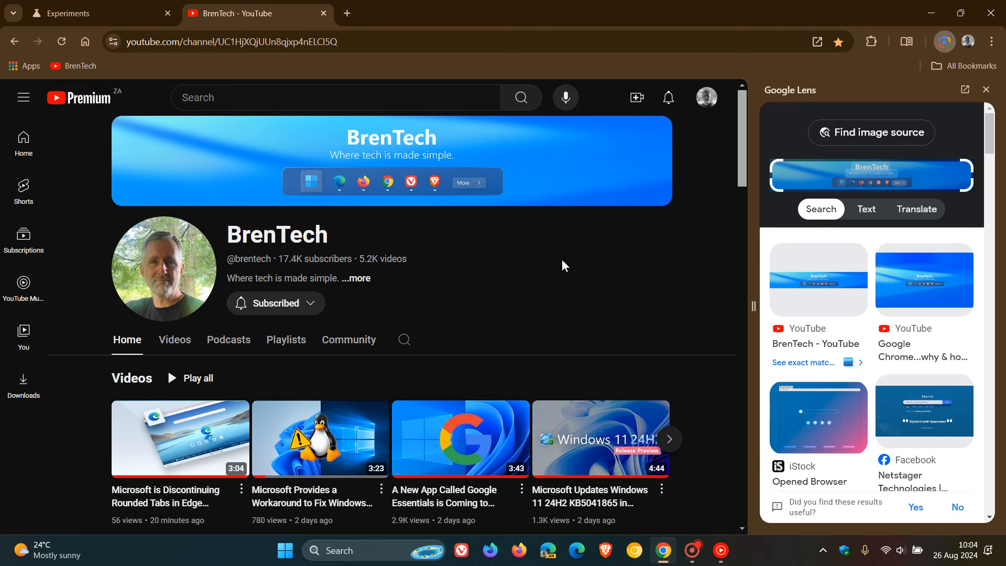
mouse_move(484, 246)
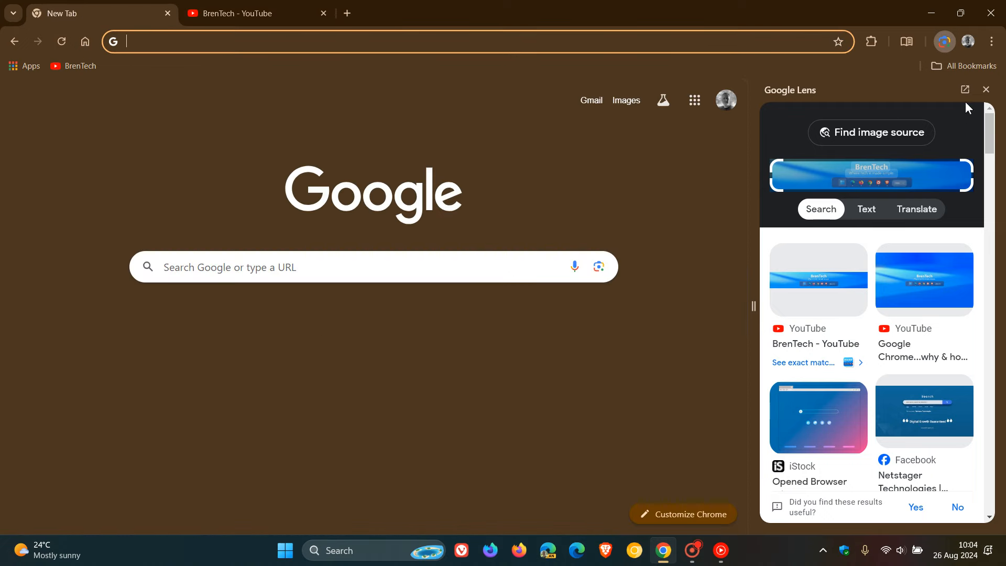
Step: Close the Google Lens panel and bring up the New Tab page's context menu
left_click(986, 90)
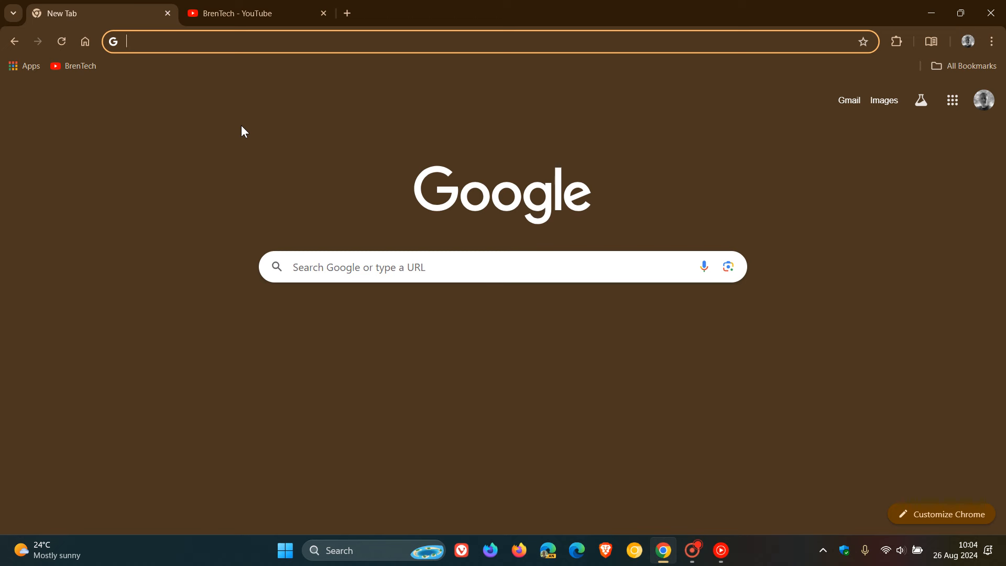
right_click(242, 131)
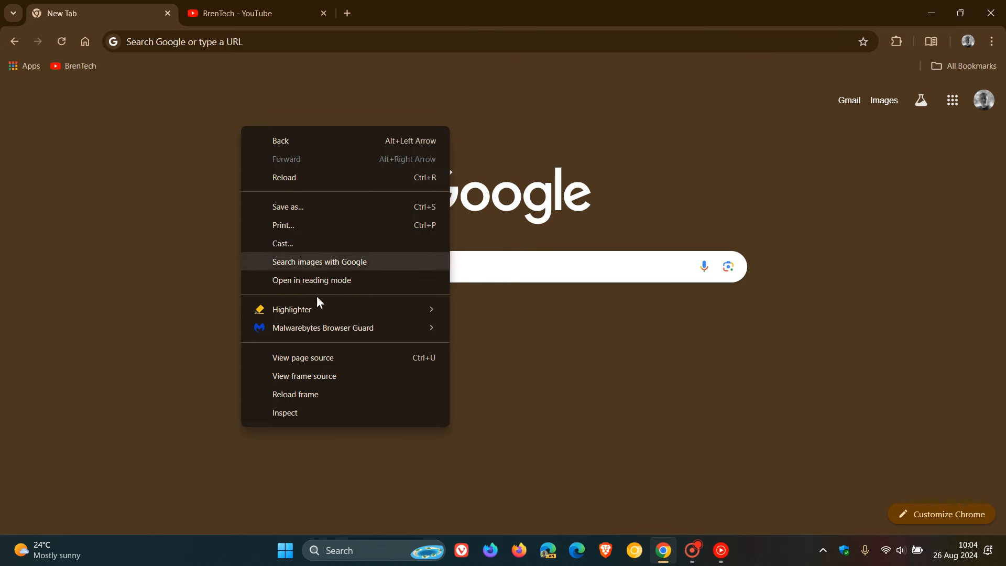
mouse_move(353, 153)
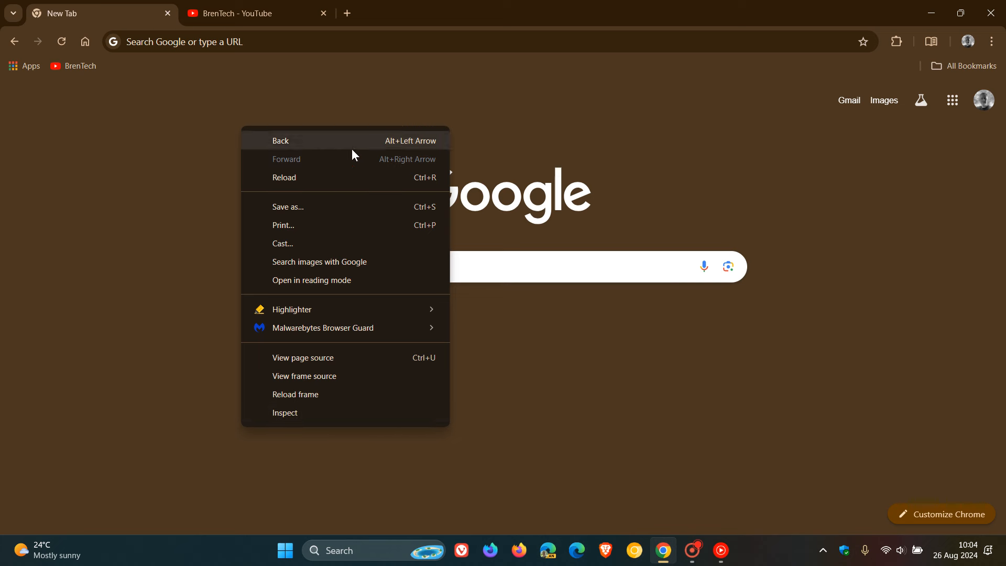
mouse_move(650, 162)
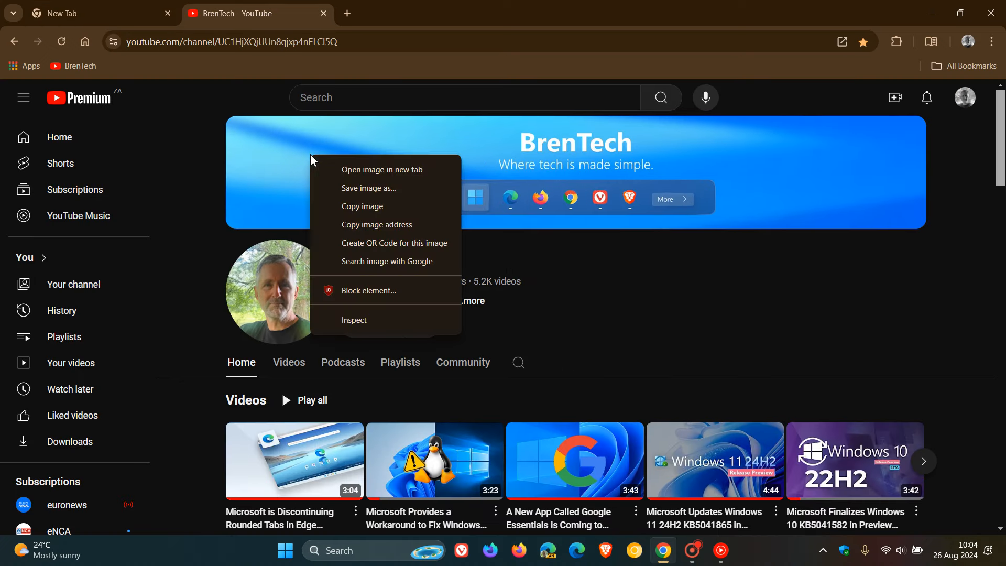
mouse_move(374, 264)
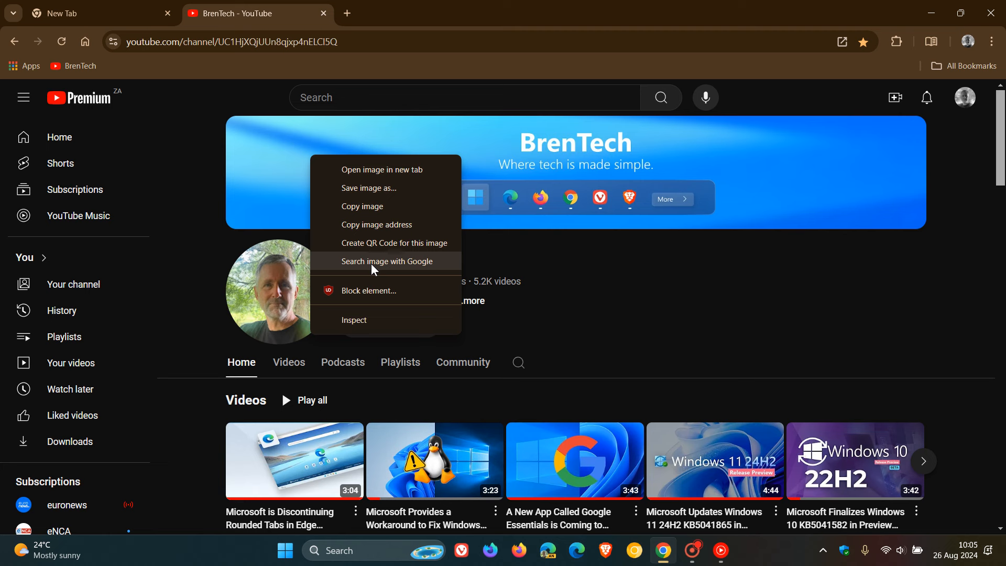
Step: Choose 'Search image with Google' for the BrenTech banner image
left_click(386, 261)
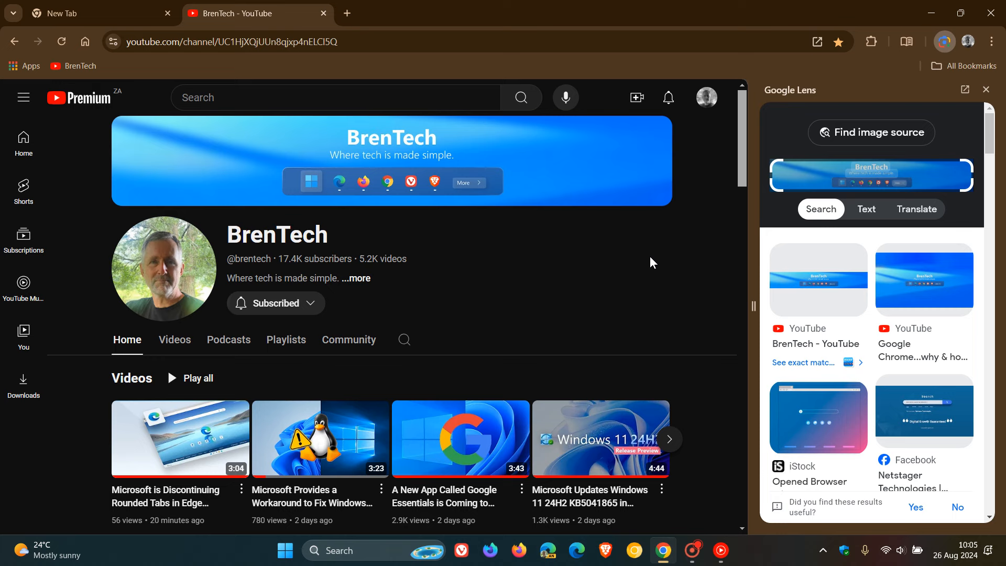
mouse_move(641, 251)
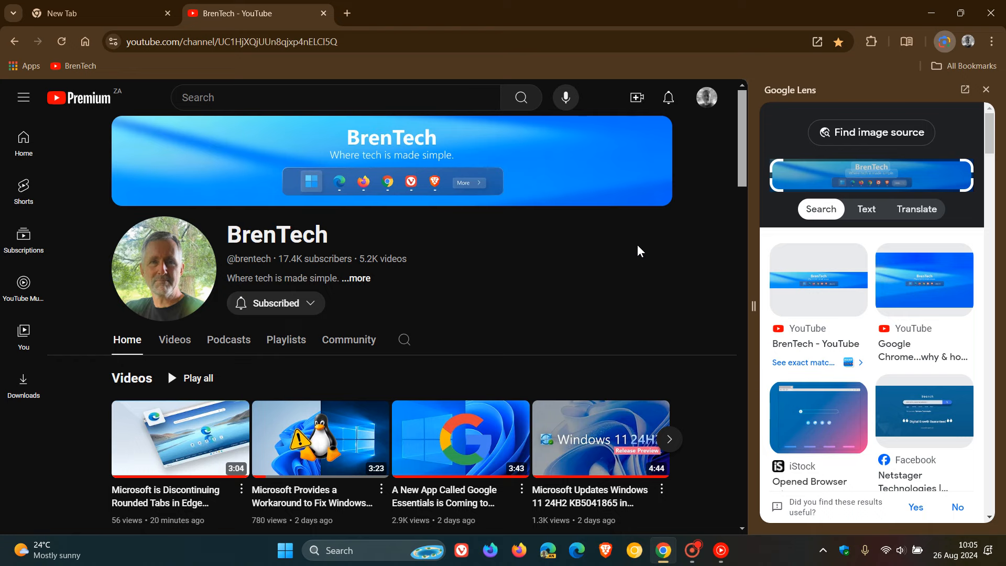
mouse_move(987, 90)
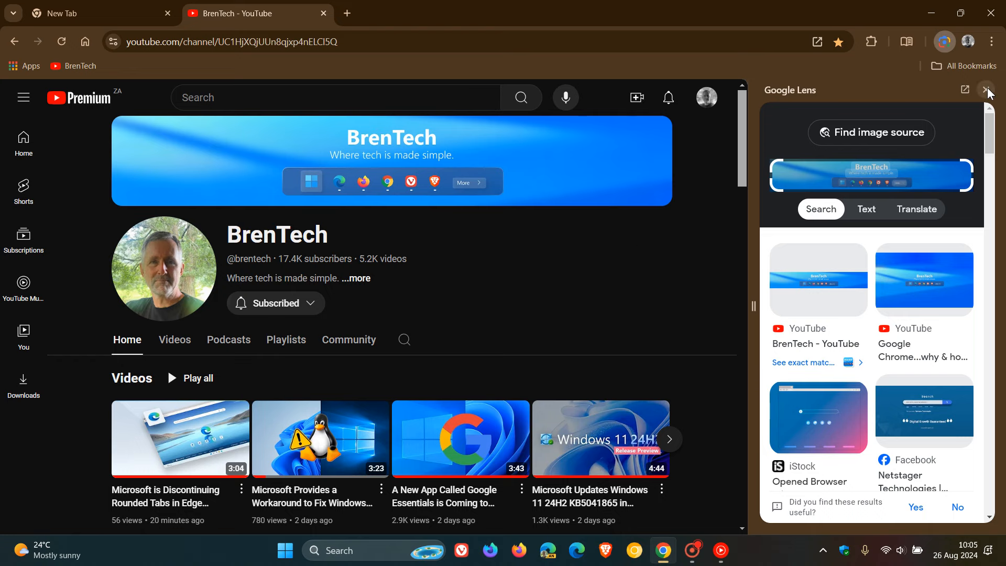
Step: Close the Google Lens side panel
left_click(988, 89)
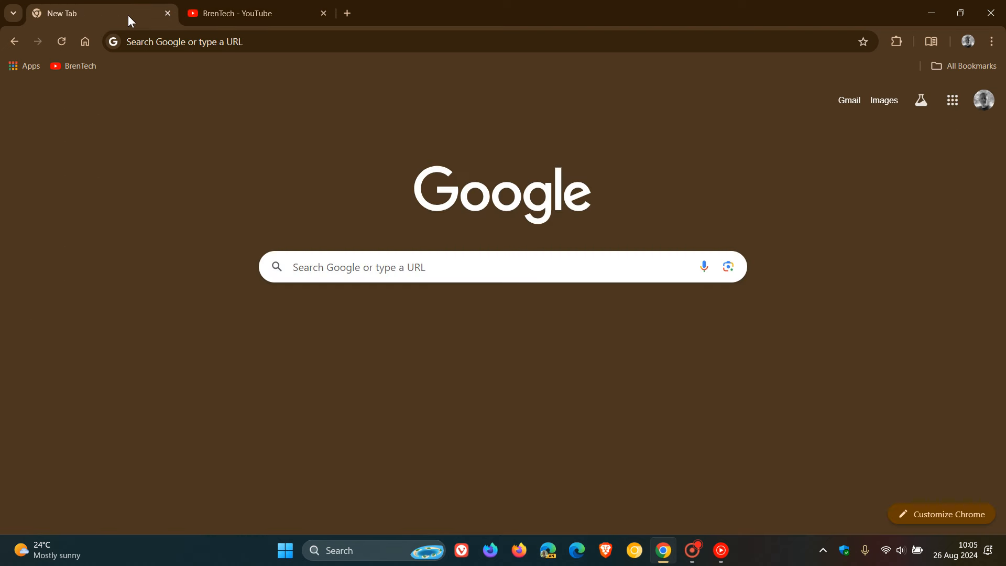
mouse_move(684, 336)
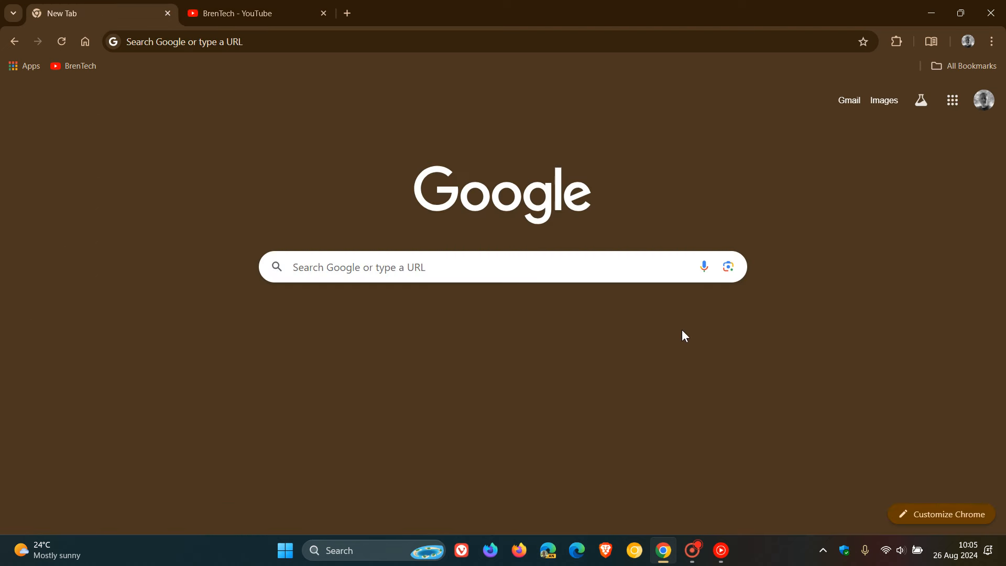
mouse_move(664, 140)
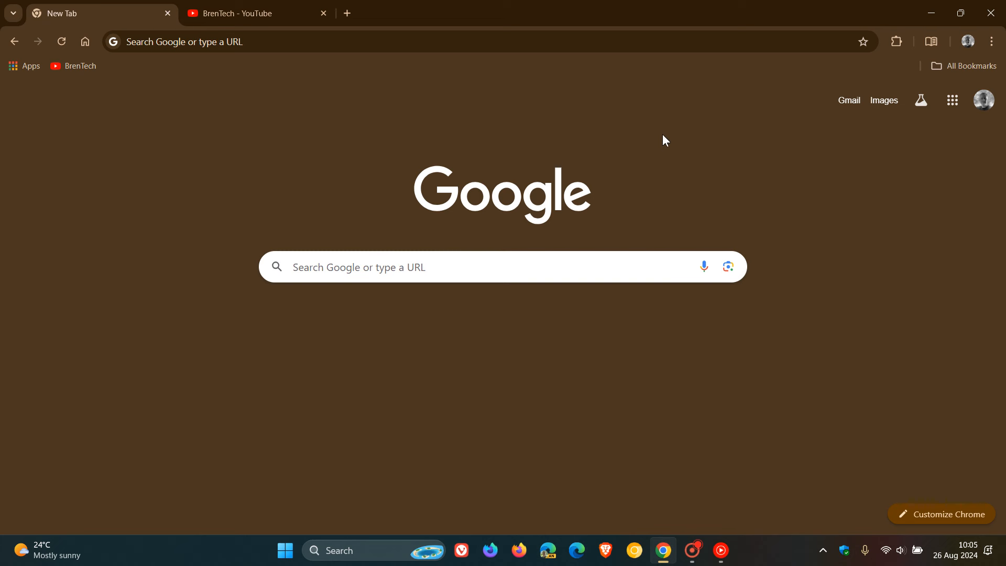